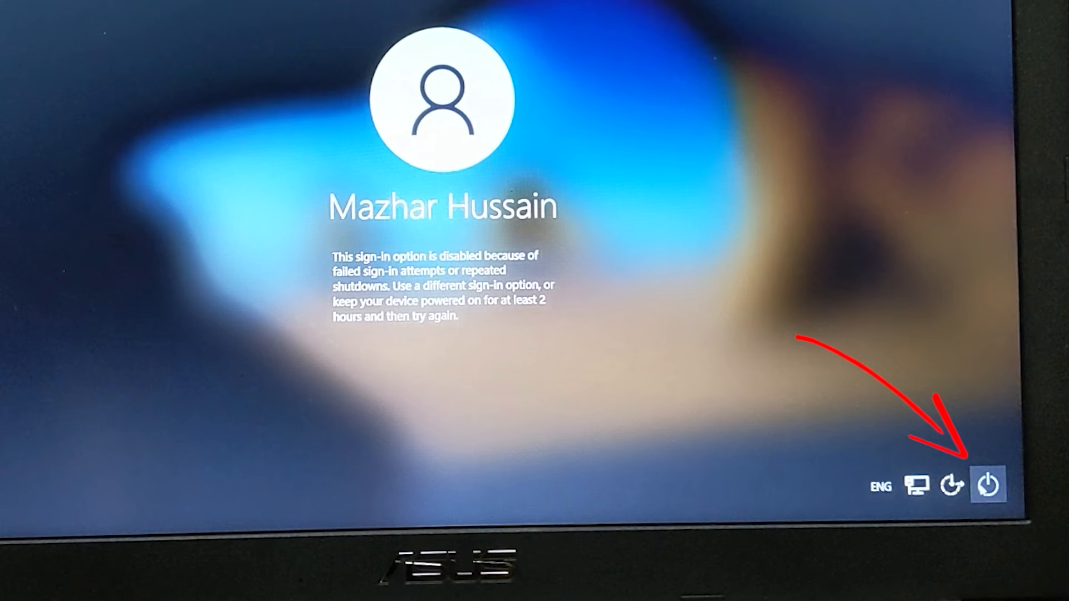
Open the sign-in screen's power menu to show Sleep, Shut down and Restart
click(987, 485)
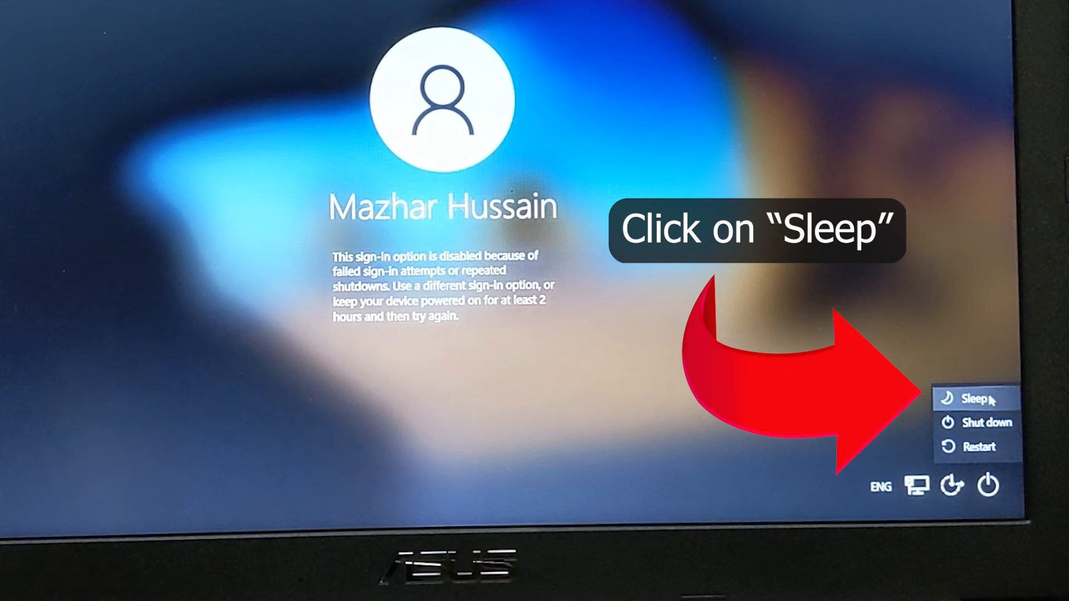
mouse_move(976, 399)
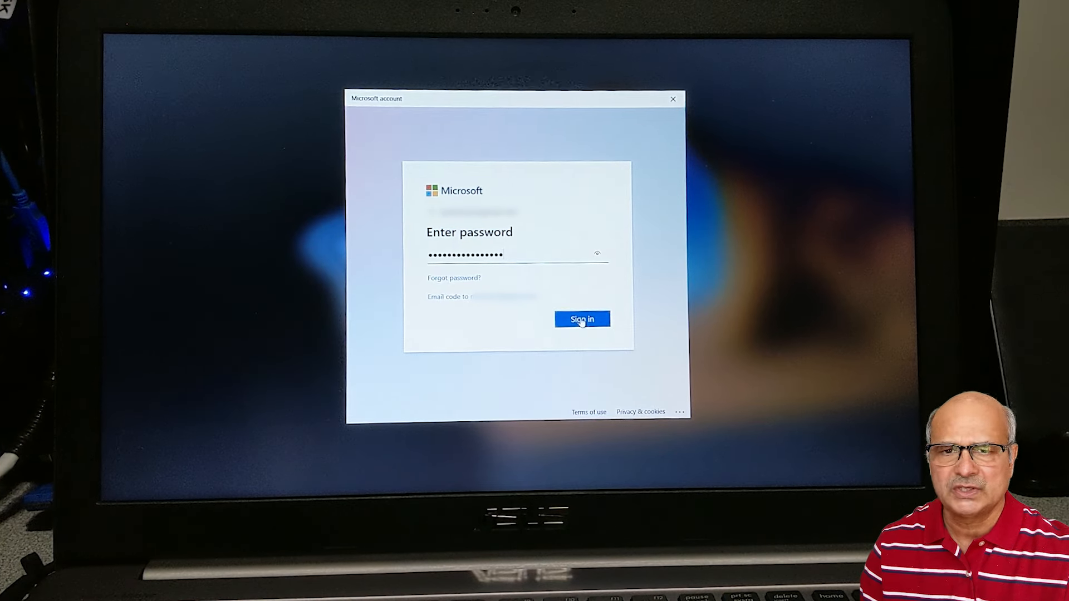
Submit the Microsoft account password to reach the Verify your identity prompt
click(582, 319)
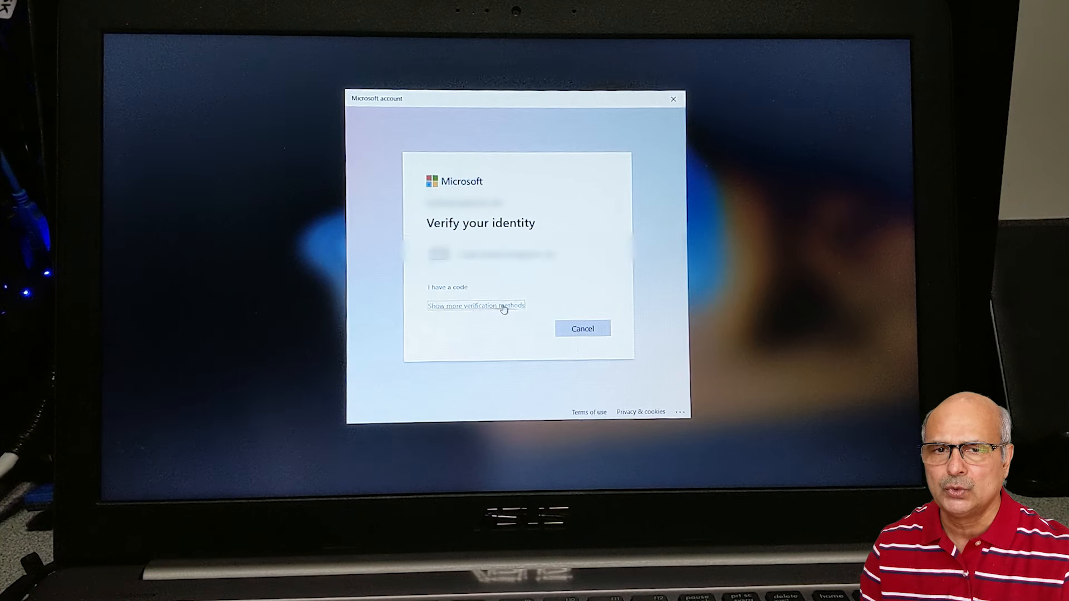
Reveal more verification methods, including email and text options
click(476, 306)
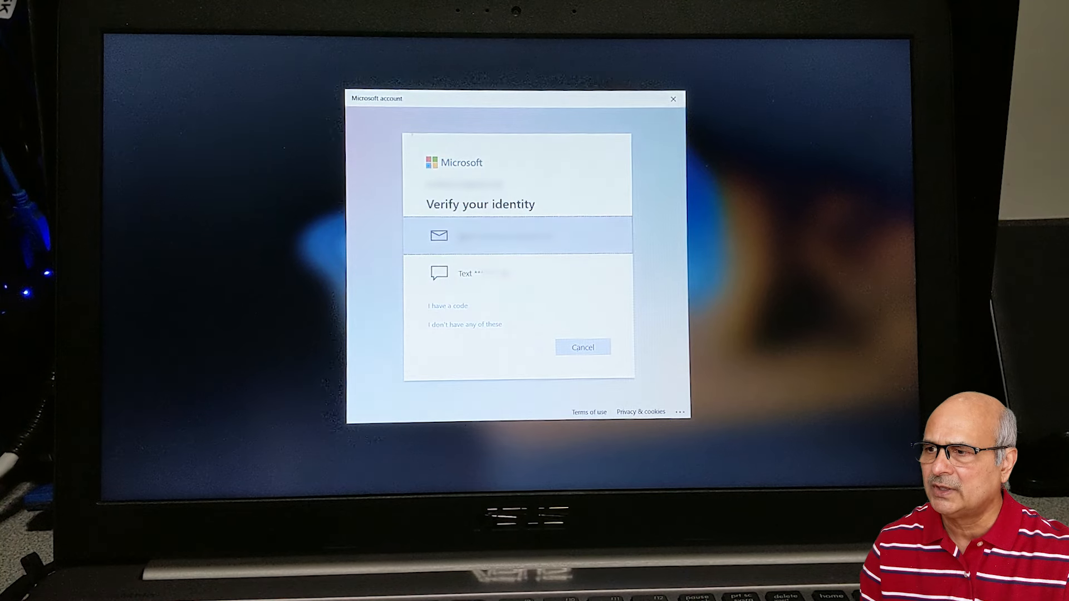
Choose email verification and submit the emailed code
click(516, 235)
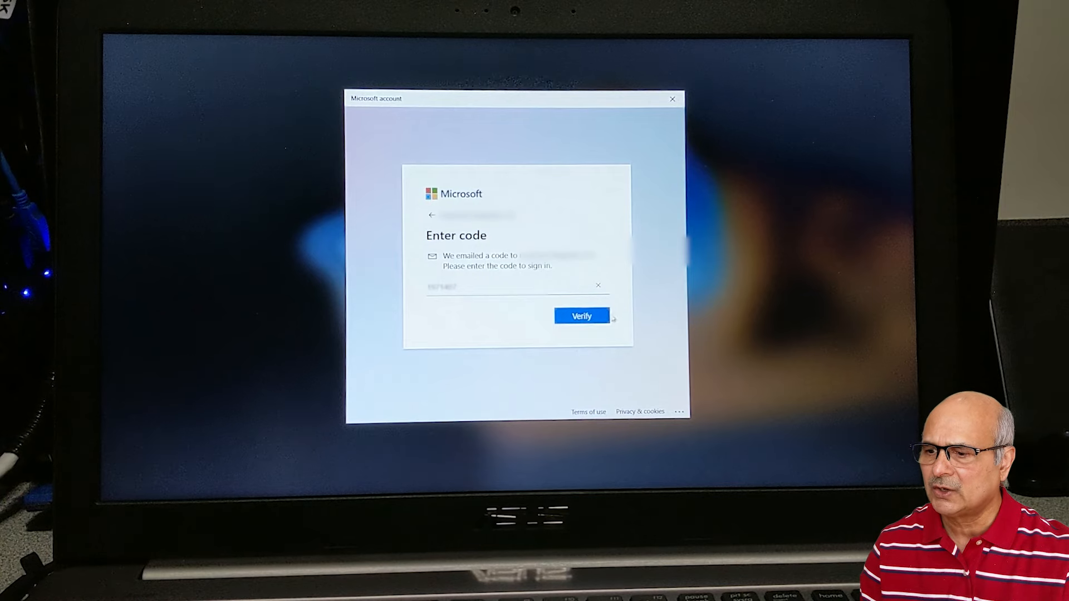
click(581, 316)
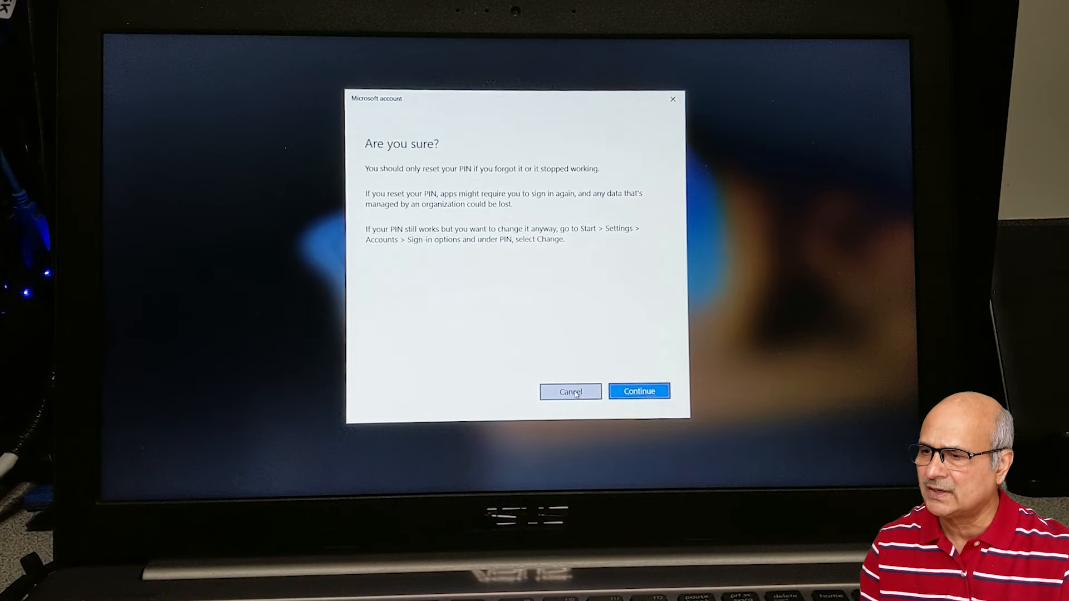
Cancel the PIN reset confirmation to continue to the Welcome screen
click(639, 391)
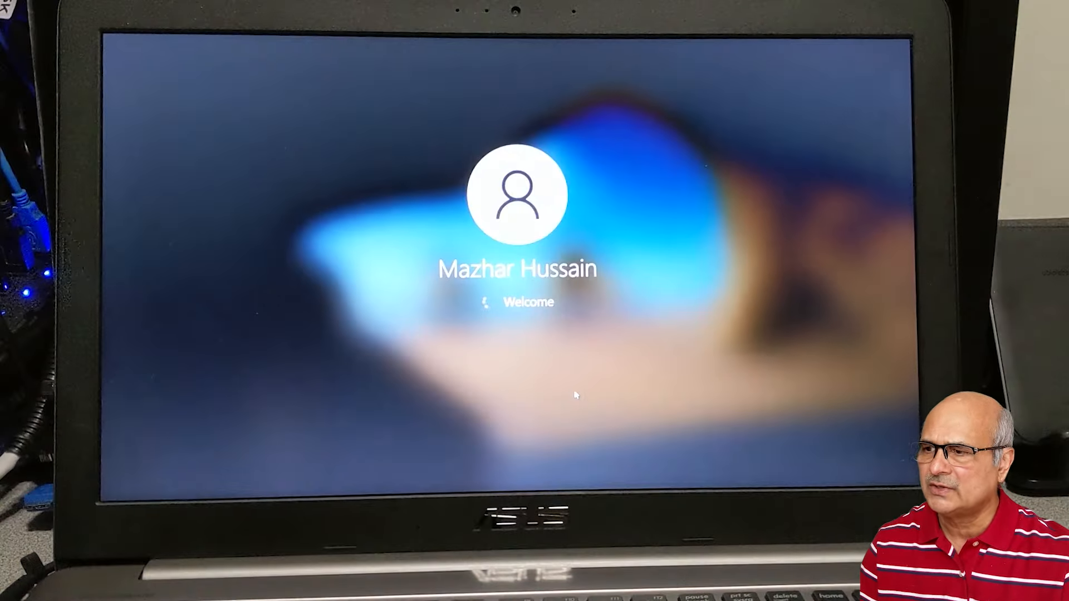